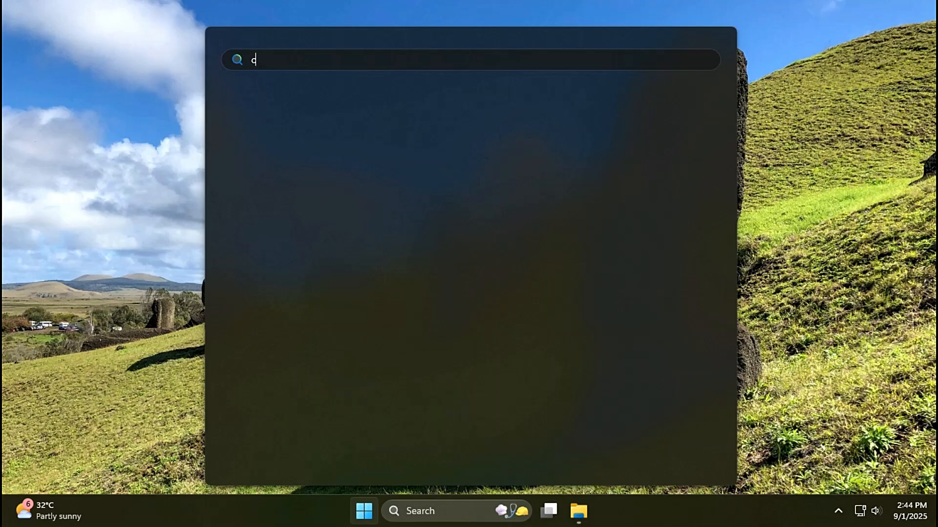
type("md")
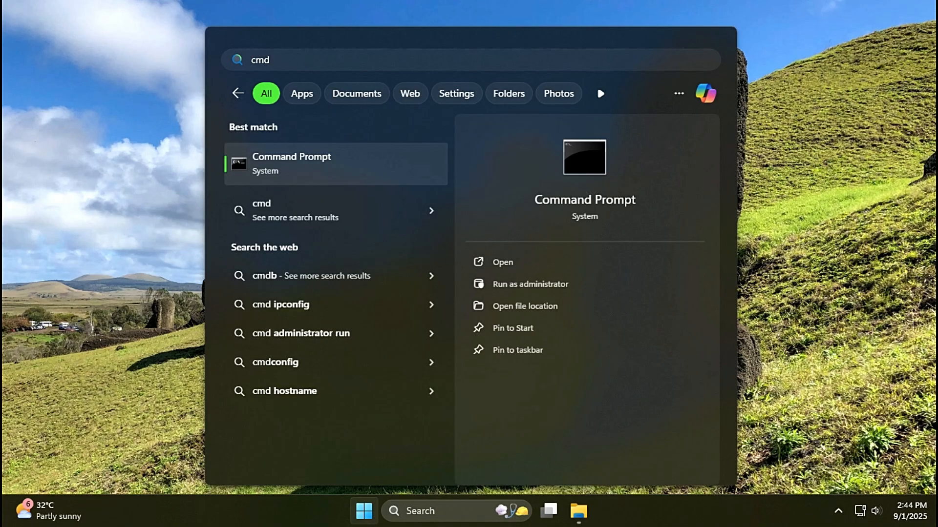